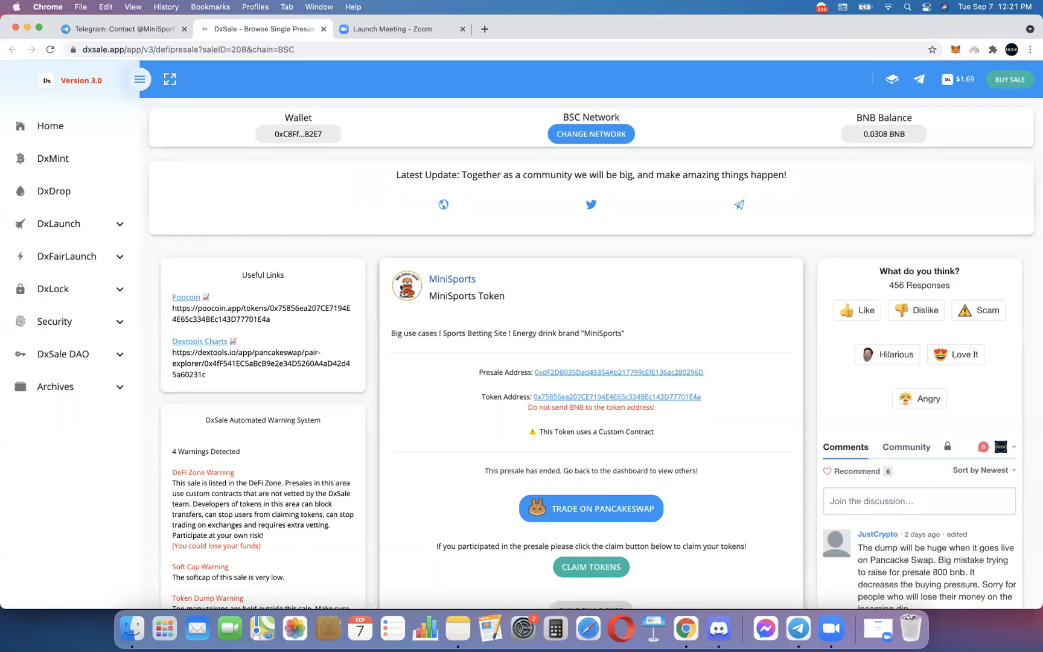
mouse_move(730, 143)
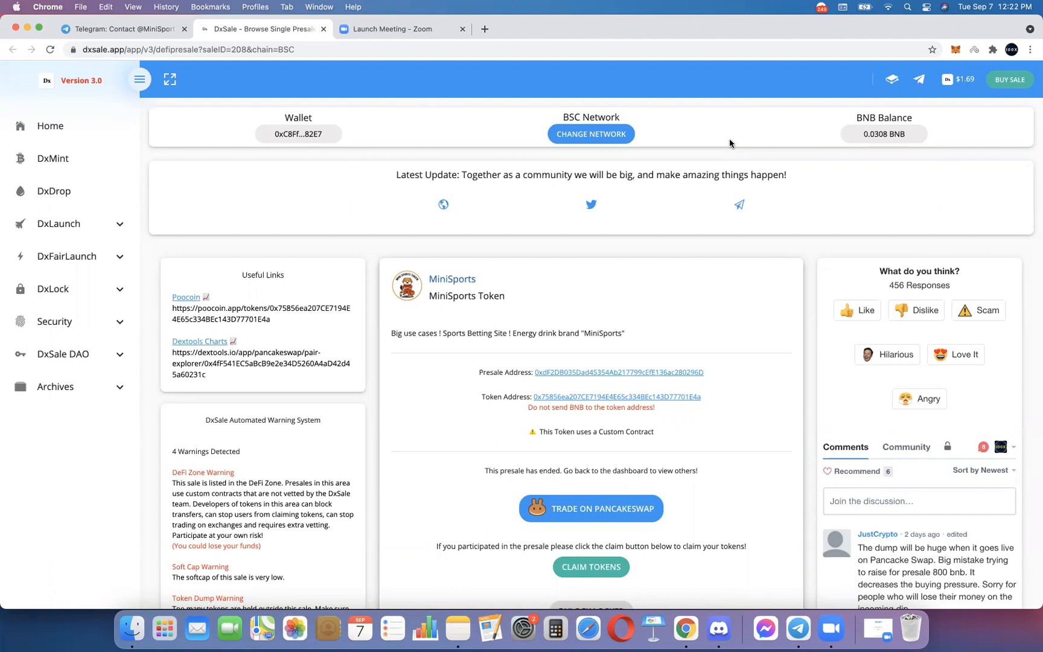
- Claim the 114000M MiniSports presale tokens, bringing up the 0.001198 BNB gas confirmation
scroll(down, 3)
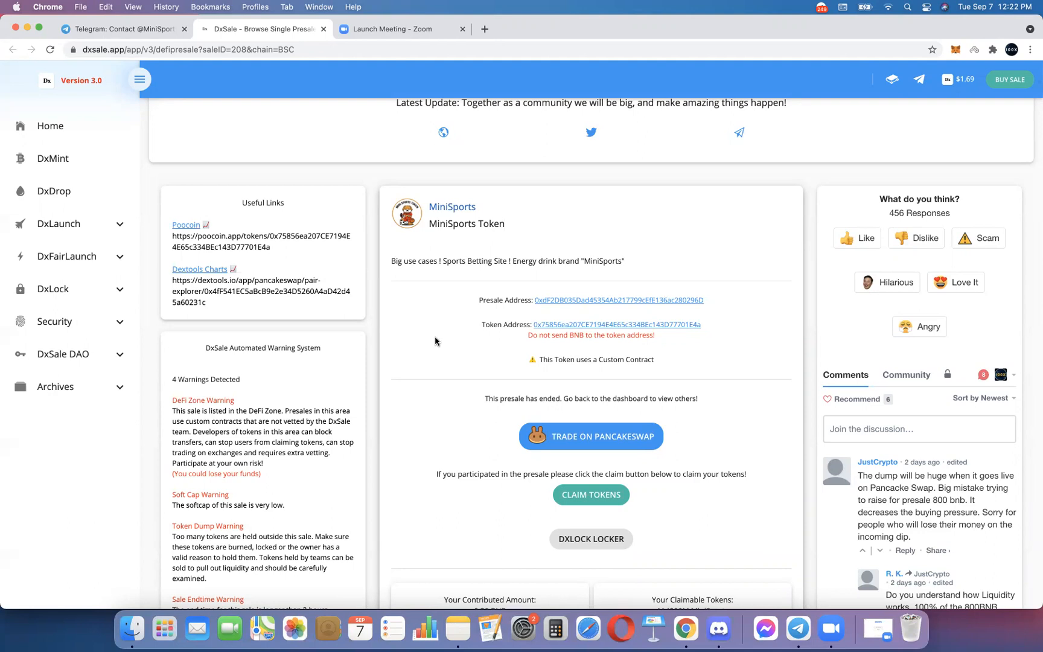
mouse_move(449, 465)
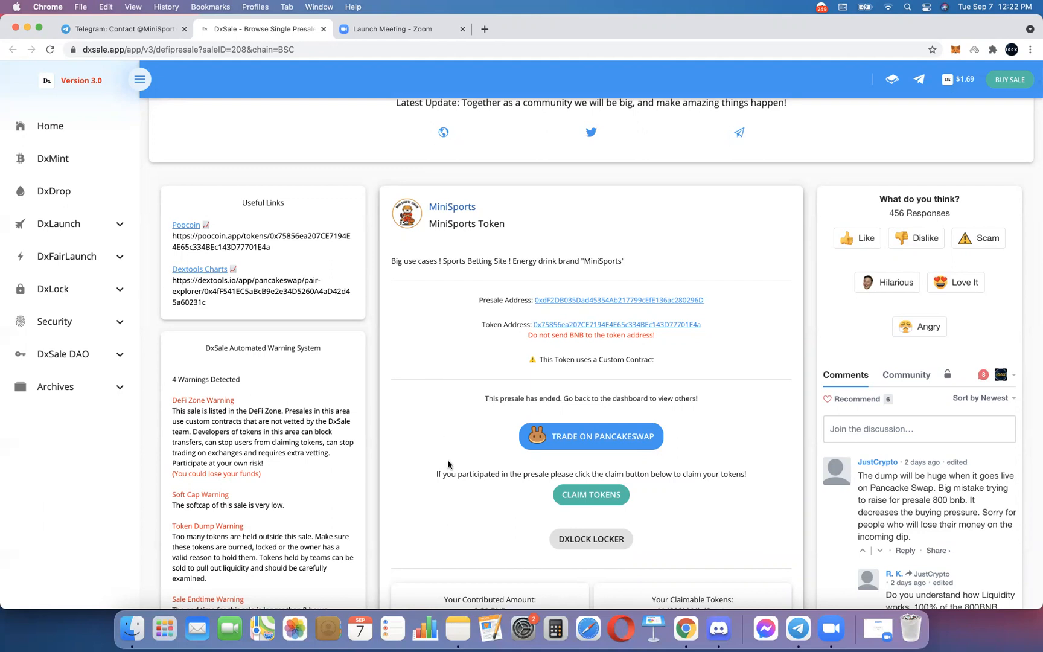
mouse_move(441, 271)
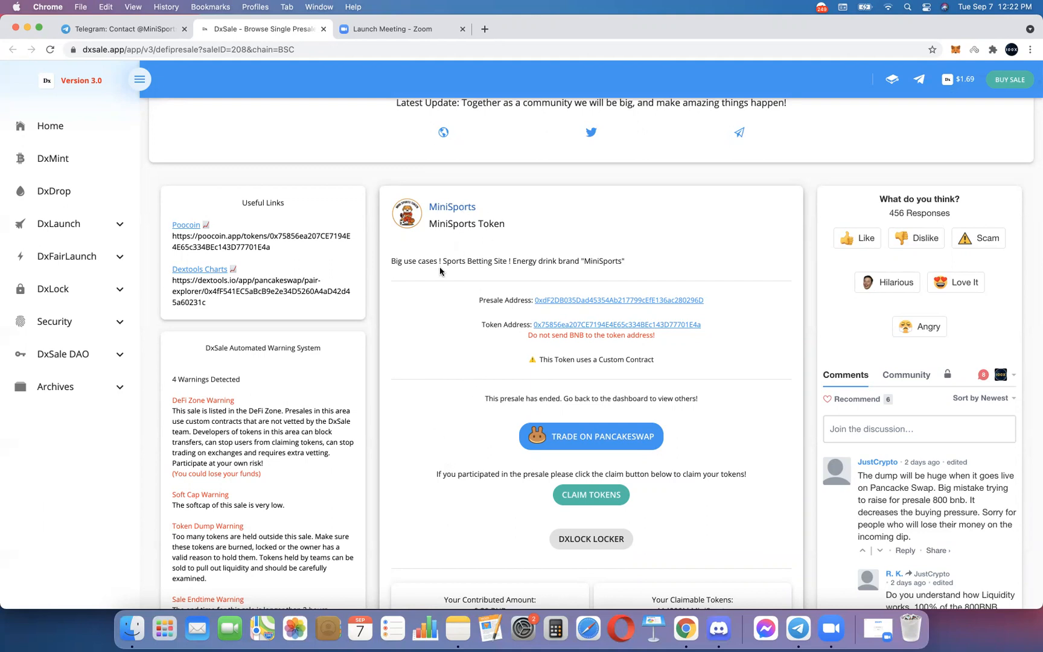
mouse_move(423, 381)
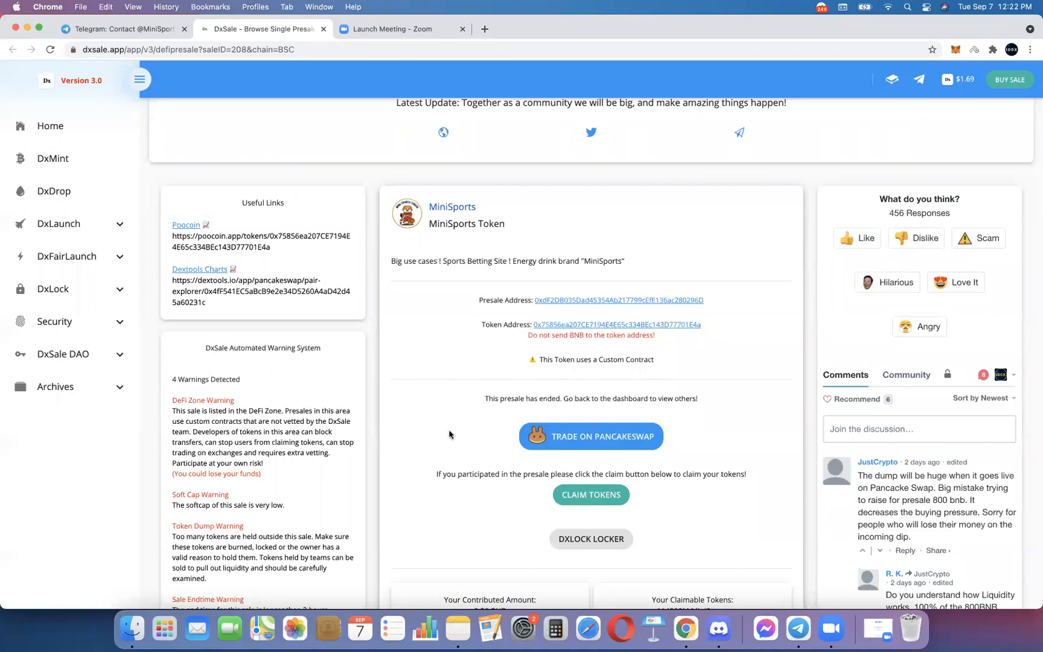
mouse_move(616, 519)
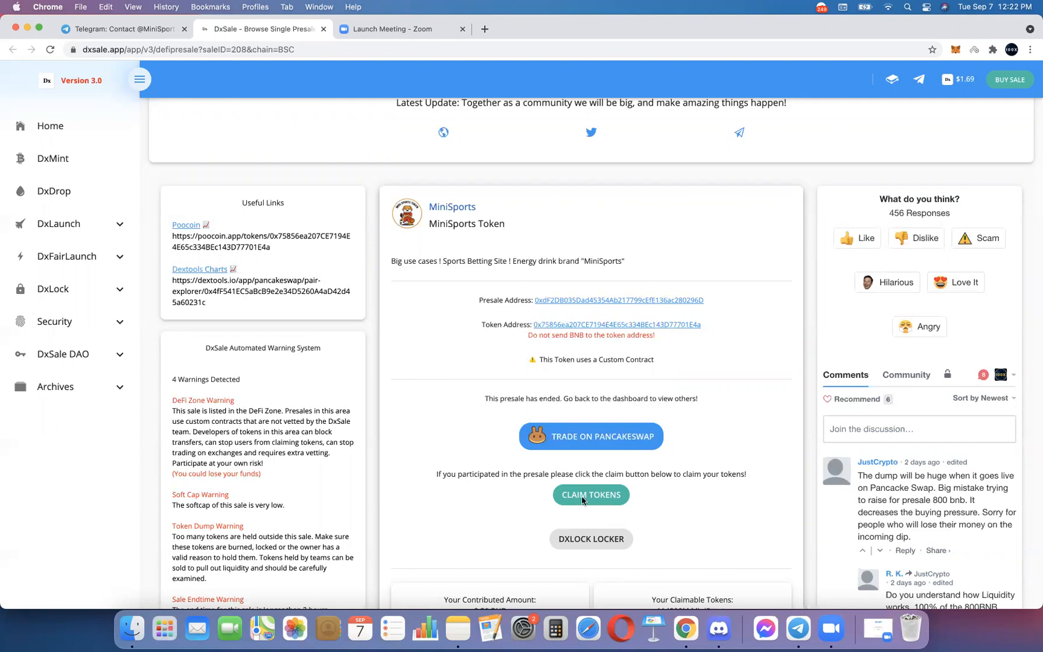
scroll(down, 3)
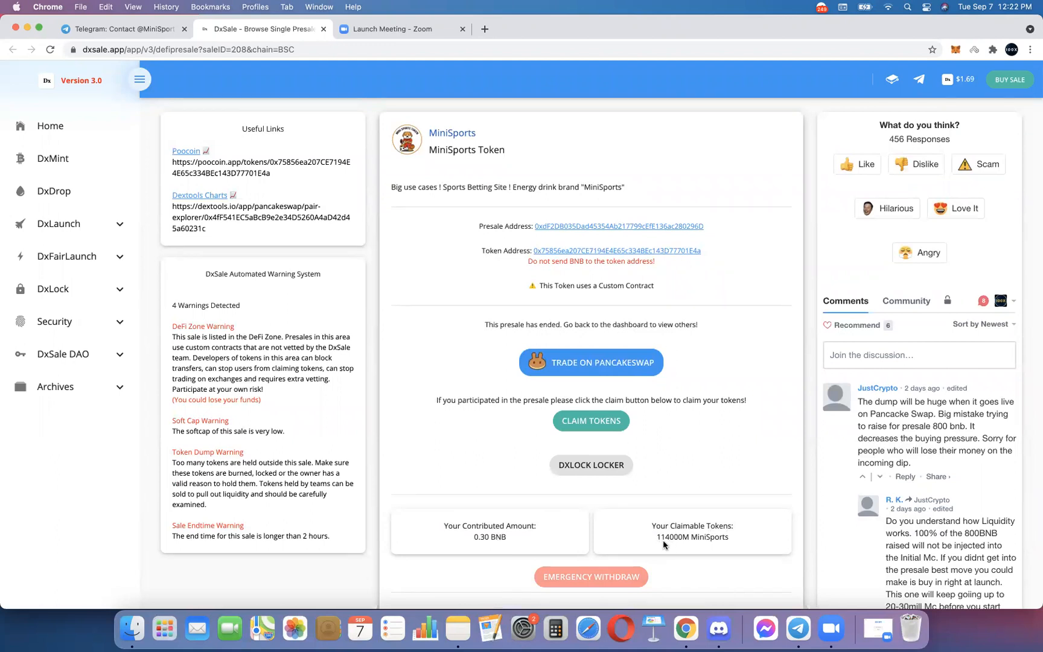
mouse_move(593, 511)
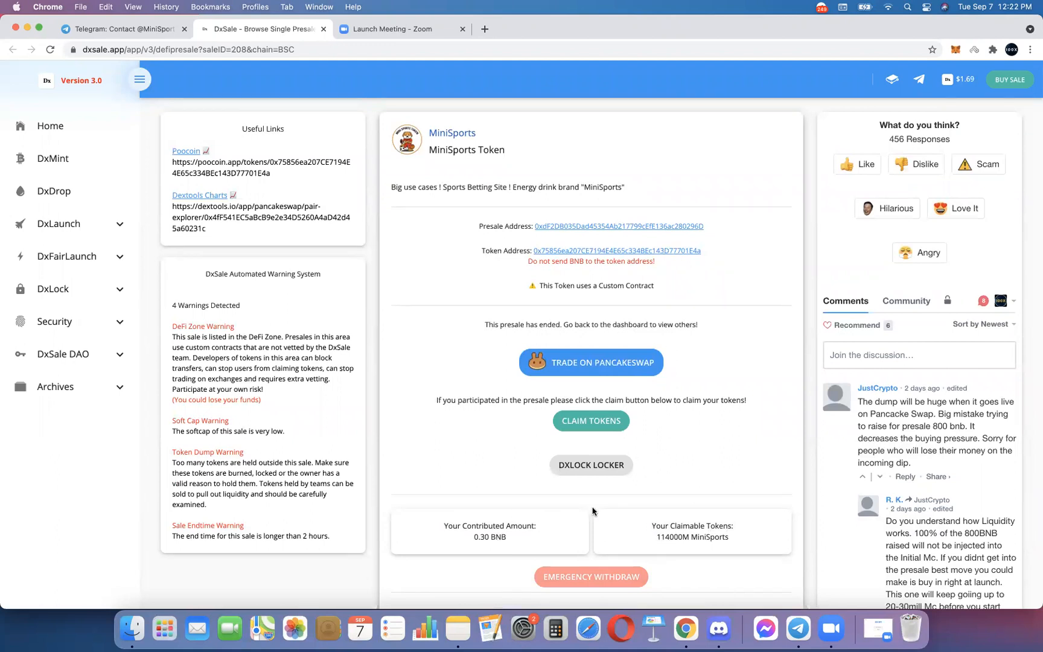
click(591, 421)
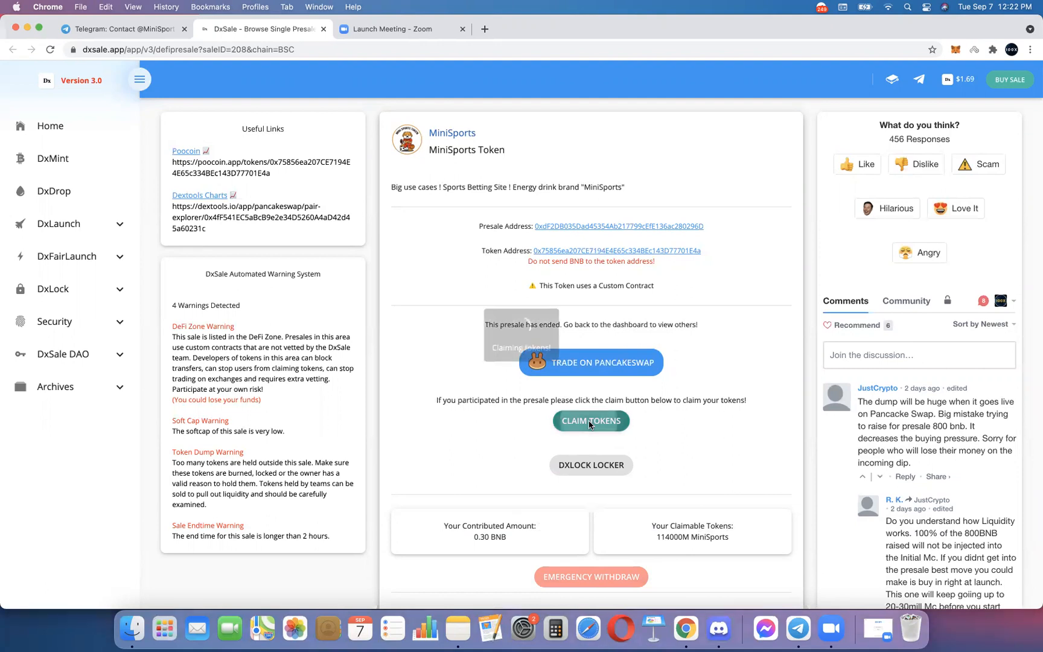
click(591, 420)
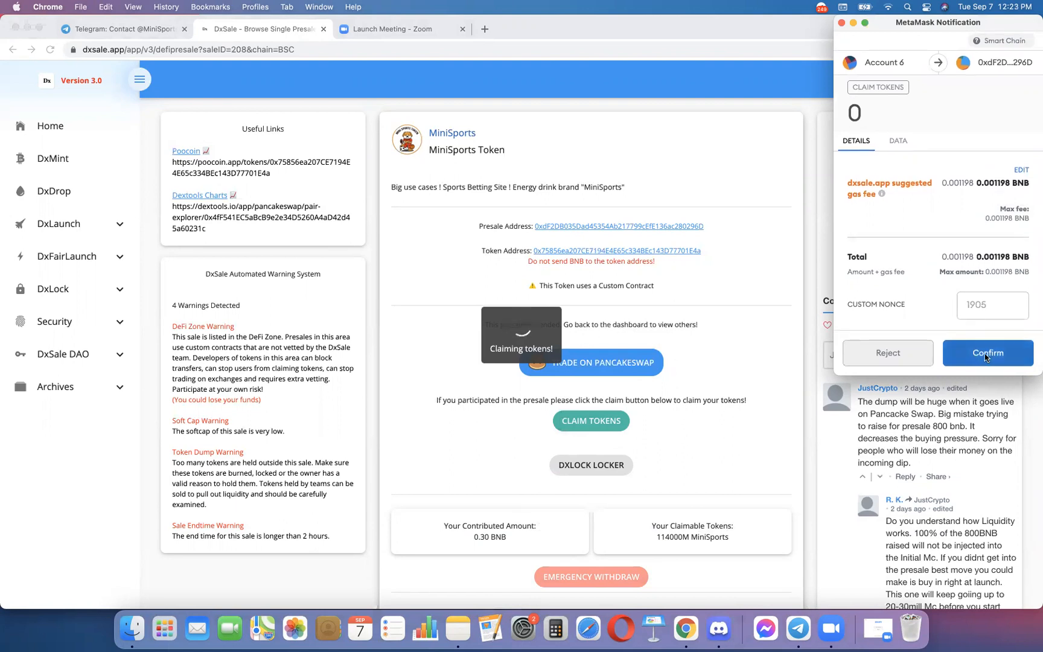
- Confirm the claim in MetaMask and dismiss DxSale's tokens-claimed alert
click(988, 353)
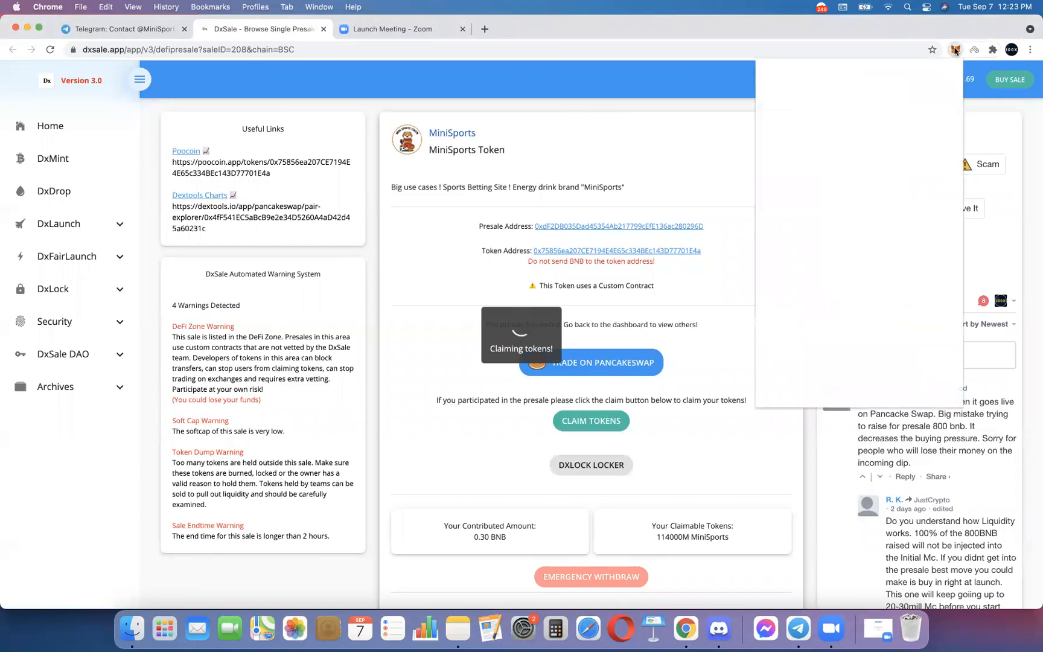
click(955, 49)
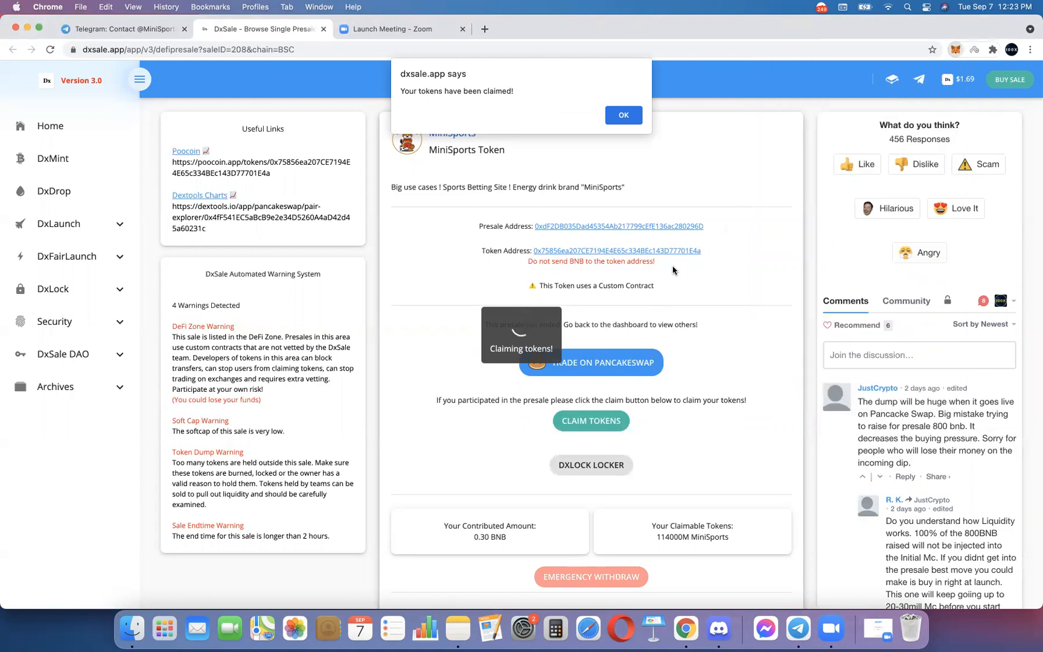
mouse_move(724, 264)
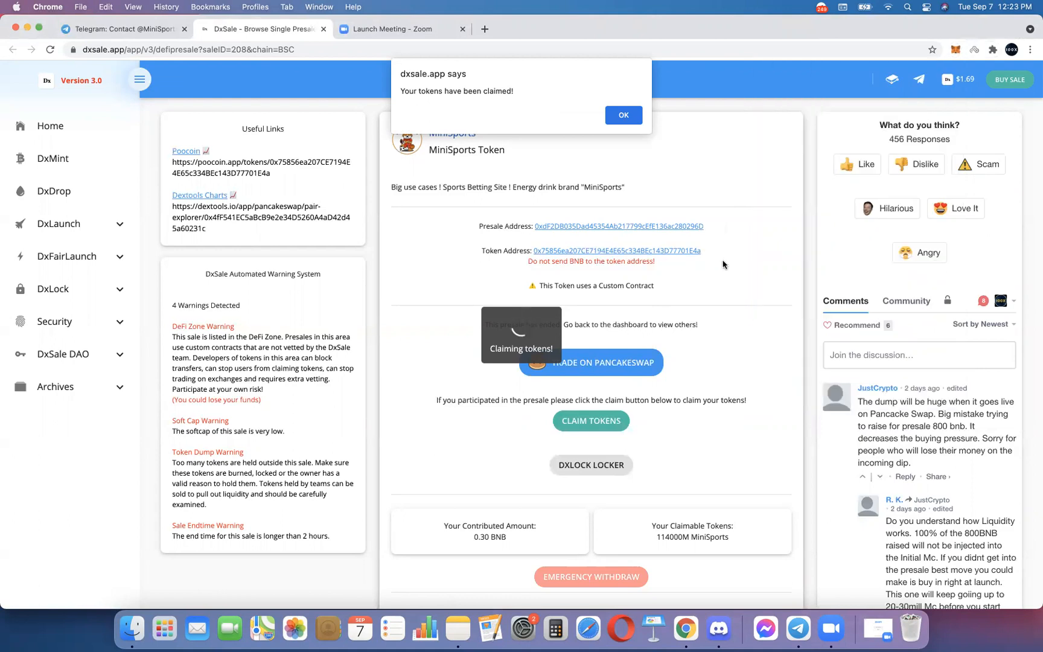
mouse_move(669, 100)
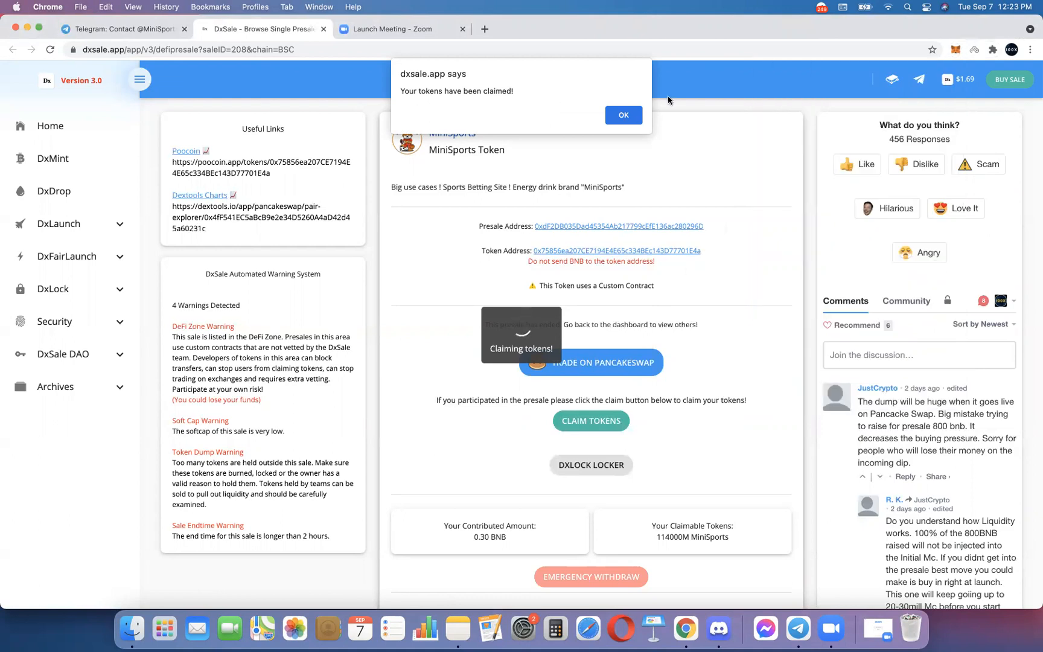
click(623, 115)
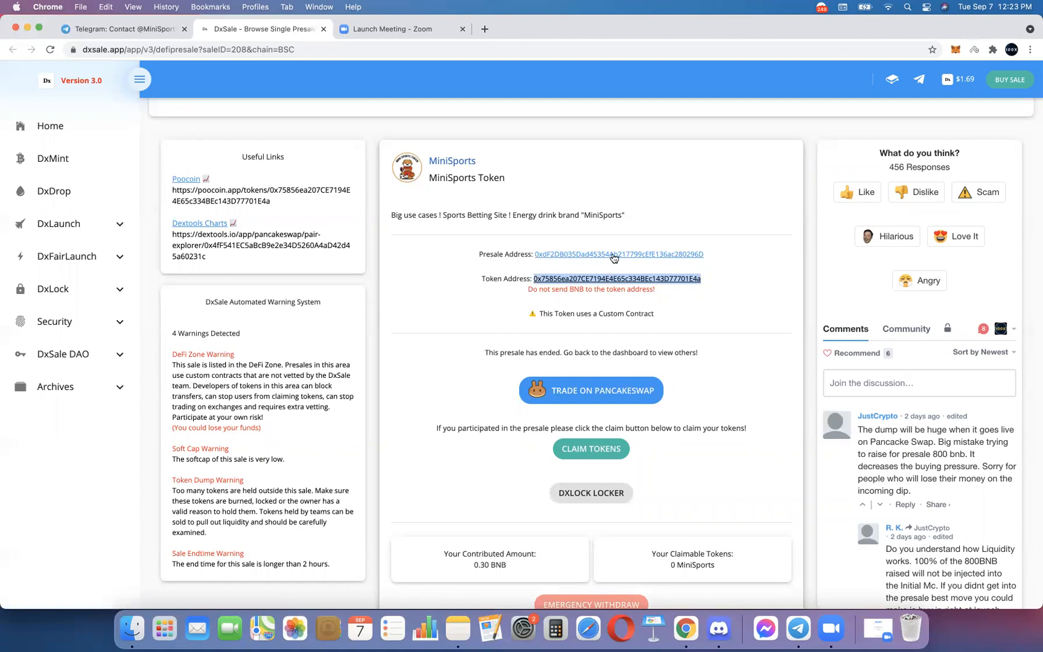
mouse_move(542, 249)
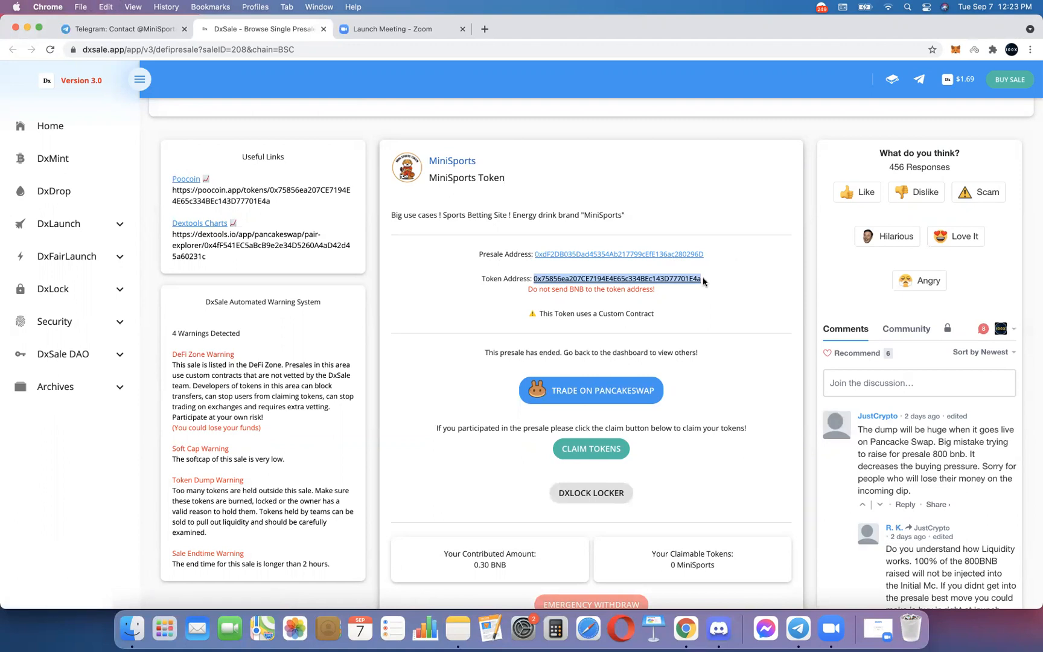
mouse_move(925, 151)
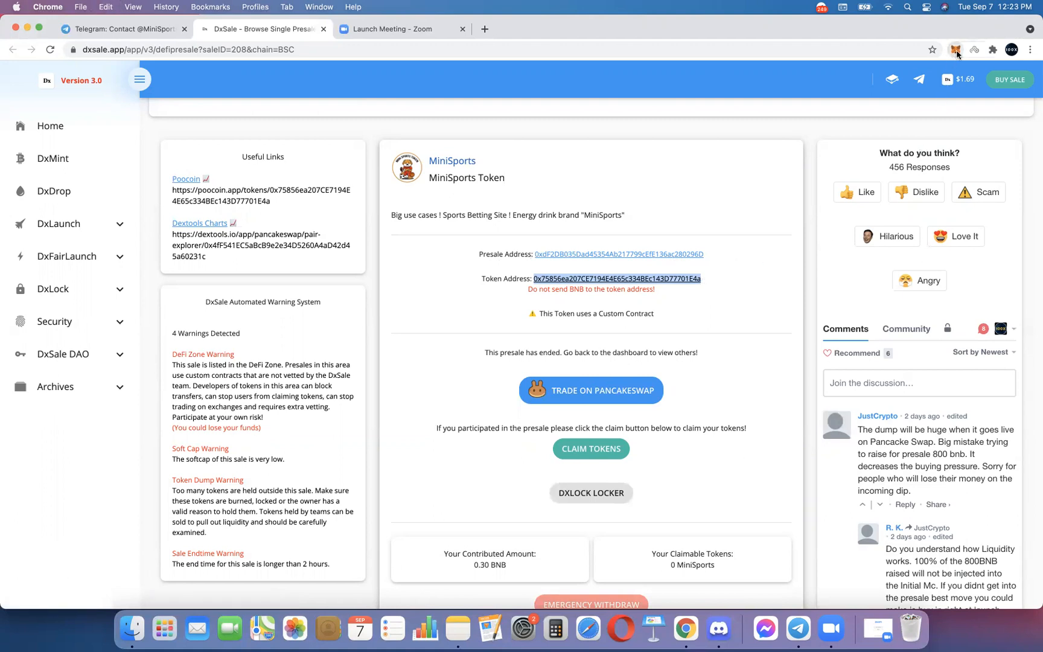
- View Account 6's token assets, such as NASA and MOVE, in MetaMask
click(955, 49)
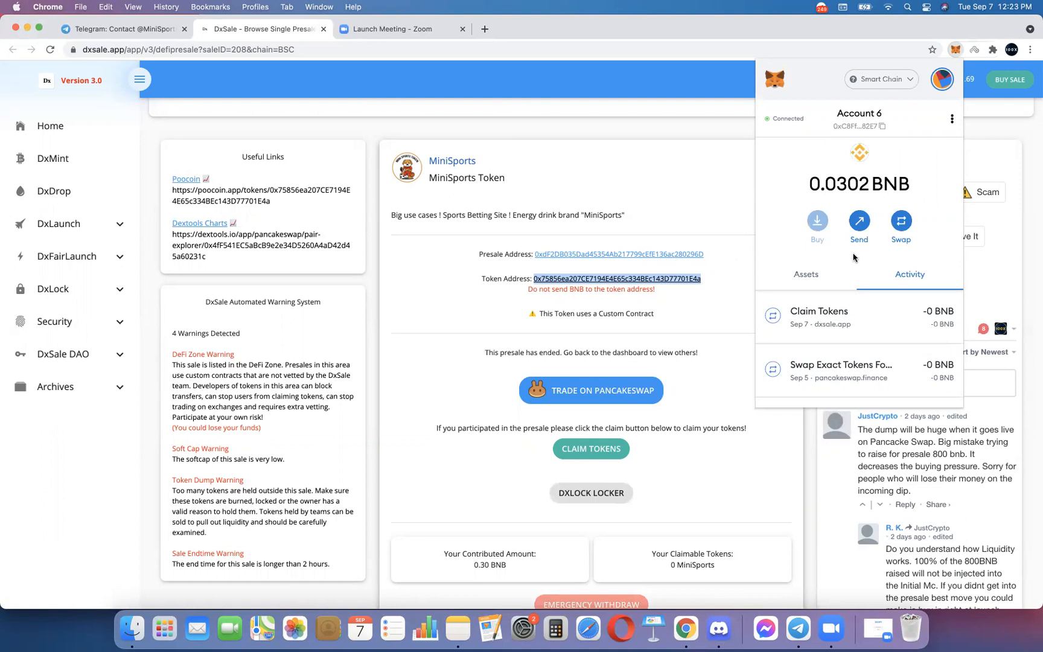
click(806, 274)
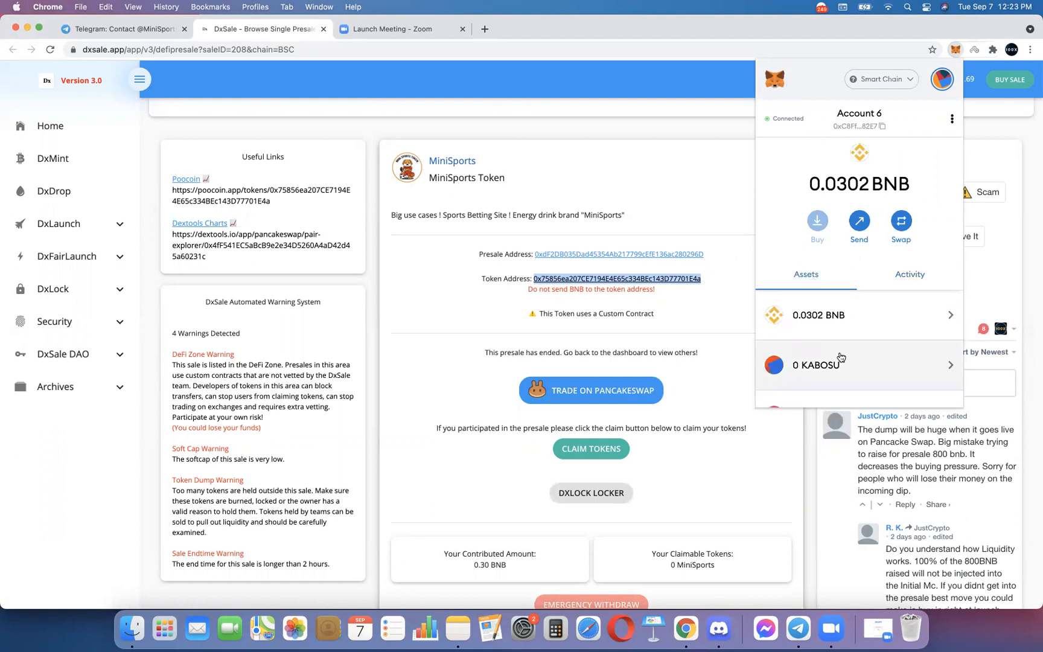
scroll(down, 3)
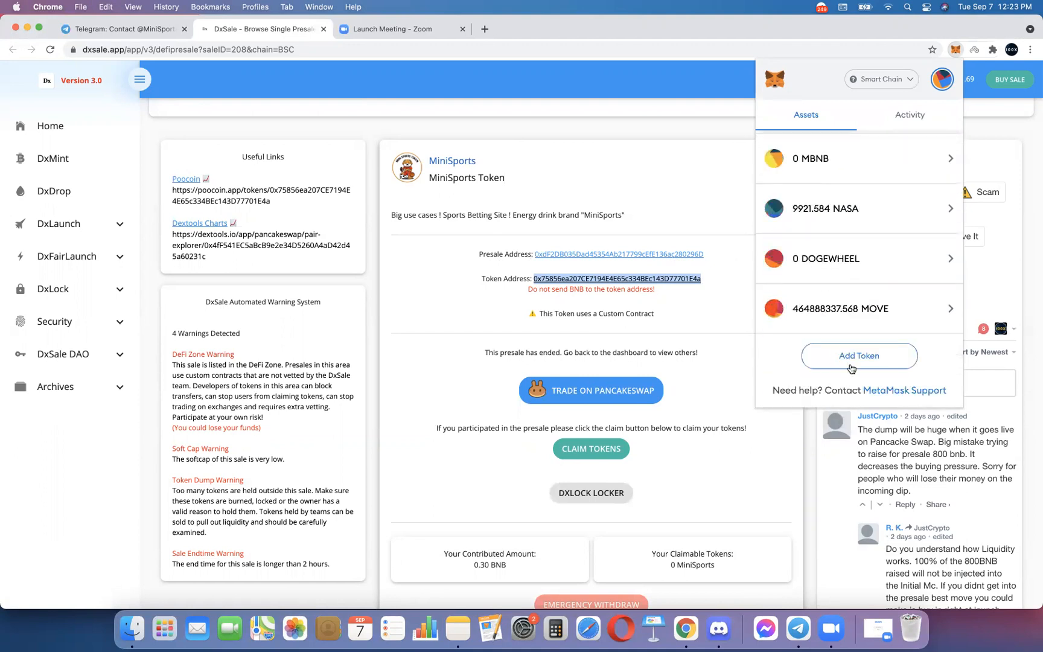
- Add custom token 0x75856ea207CE7194E4E65c334BEc143D77701E4a (MiniSports) to MetaMask
click(859, 355)
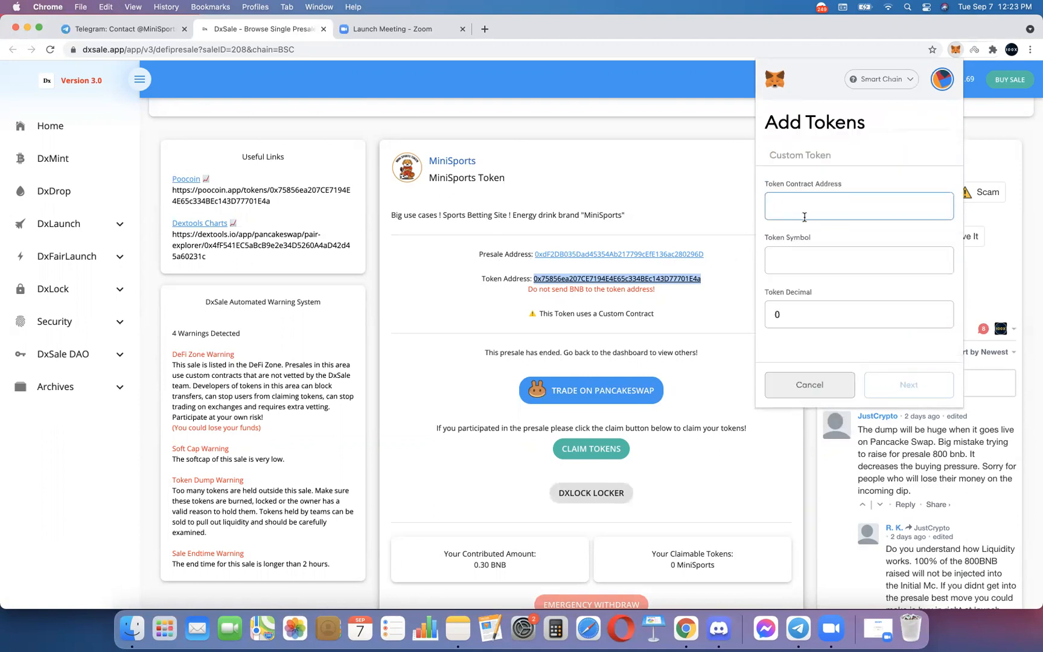
text(0x75856ea207CE7194E4E65c334BEc143D77701E4a)
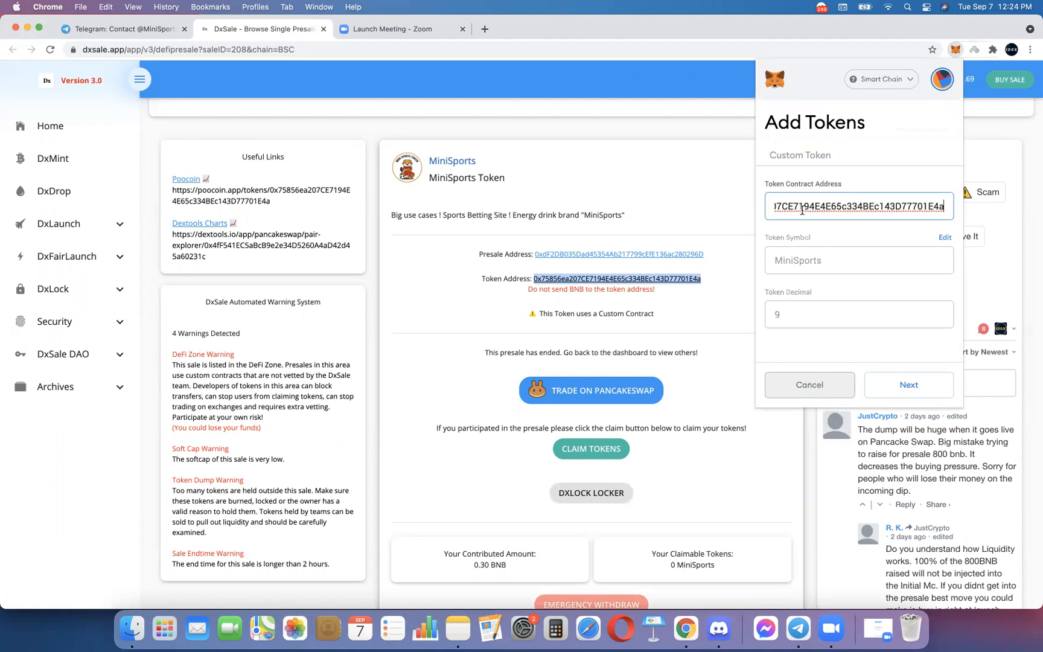
mouse_move(825, 264)
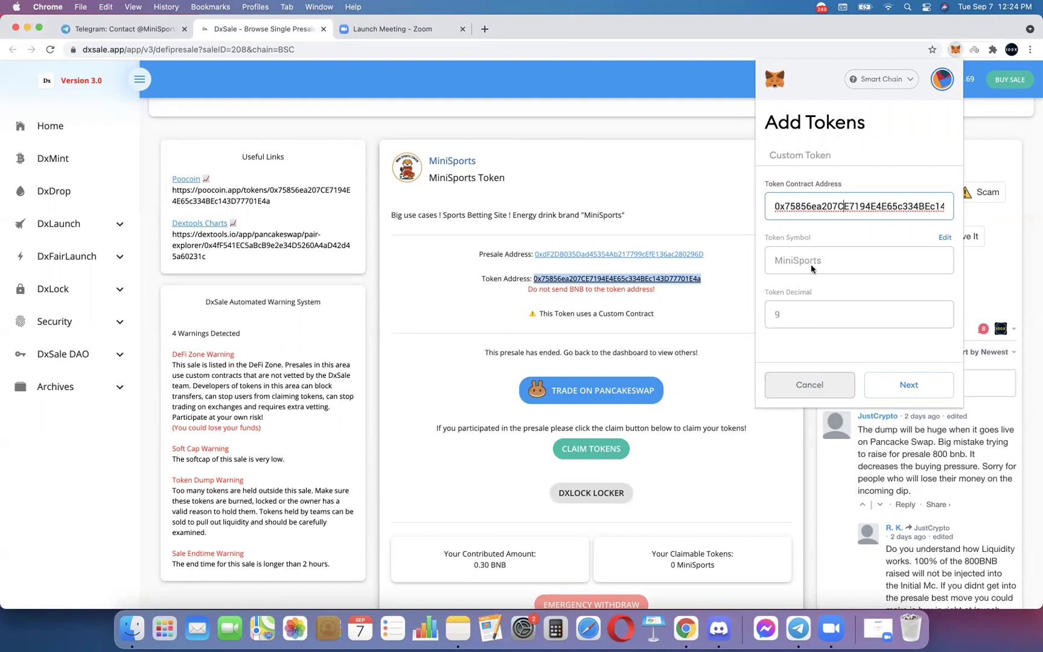
mouse_move(689, 282)
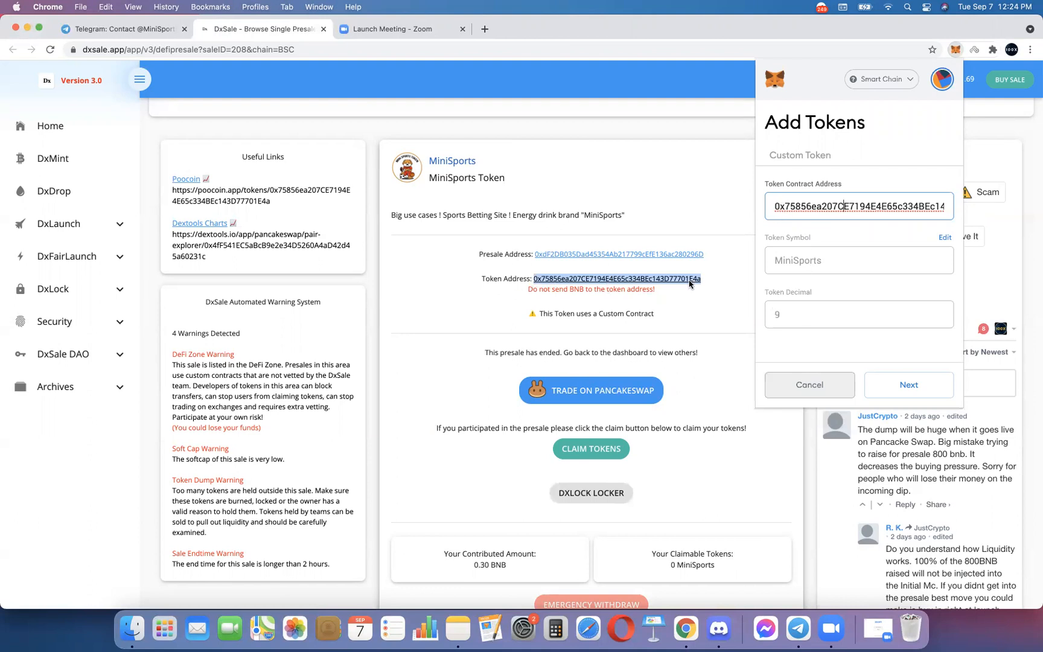
mouse_move(780, 262)
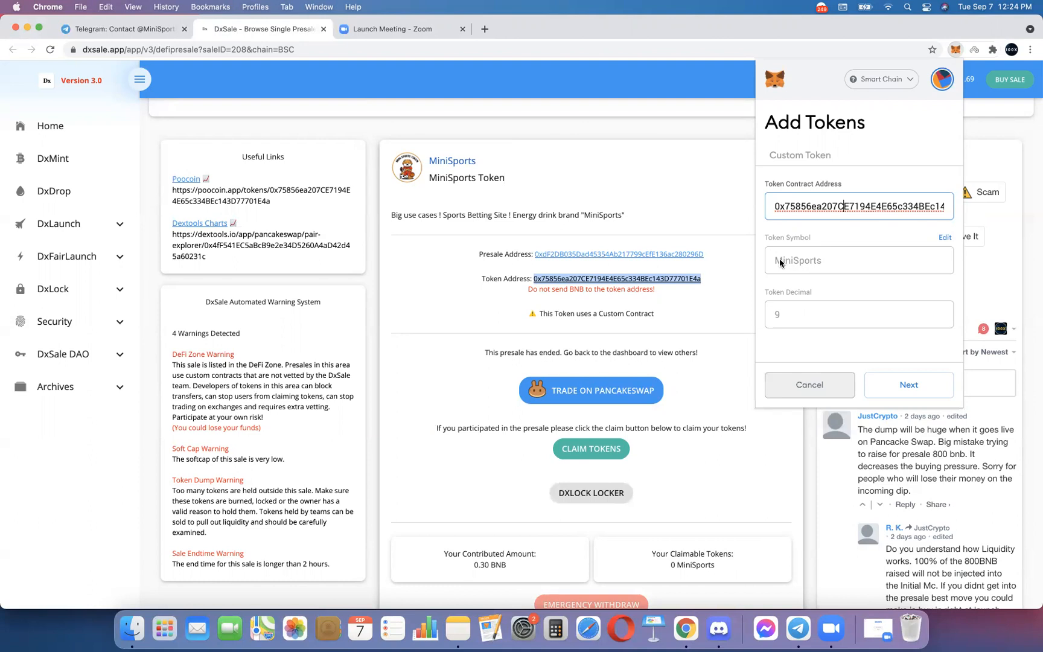
click(908, 384)
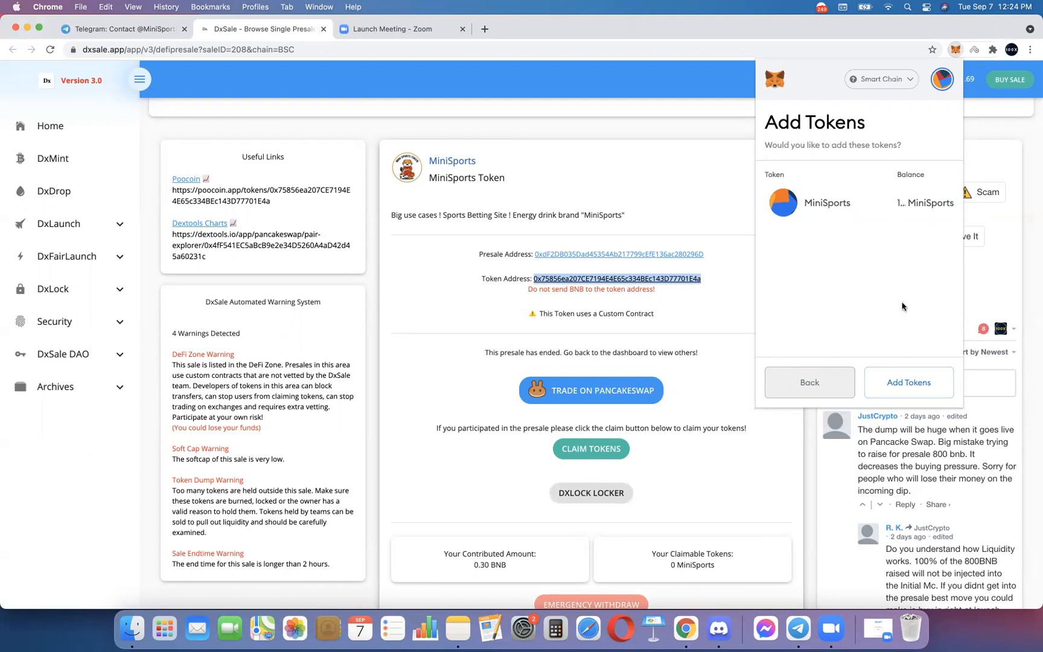
click(909, 382)
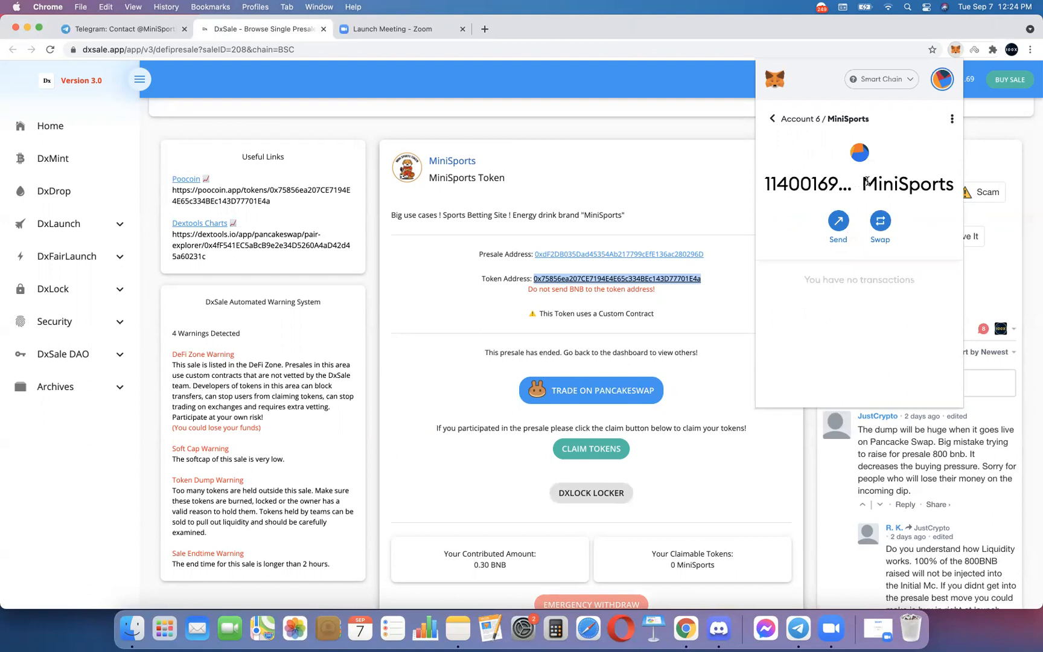
click(772, 118)
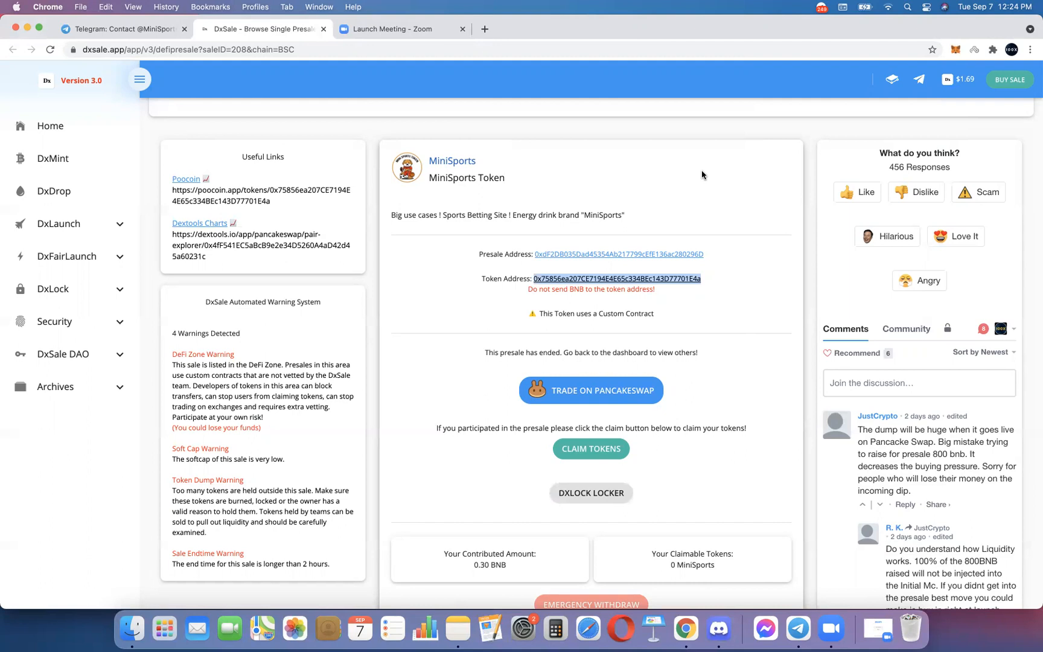
mouse_move(653, 158)
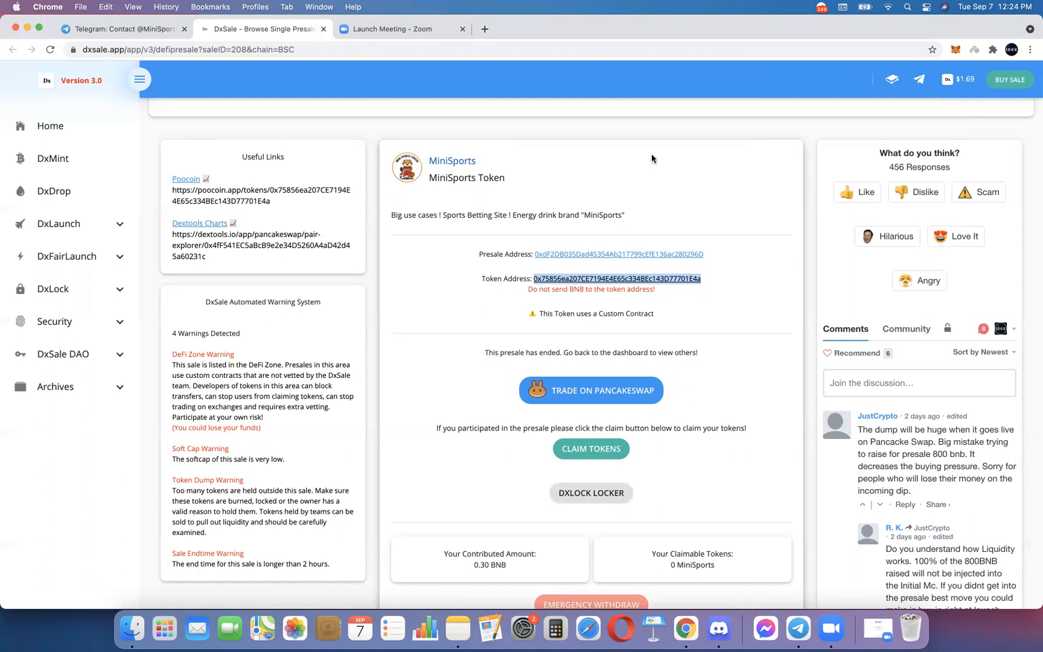
mouse_move(613, 162)
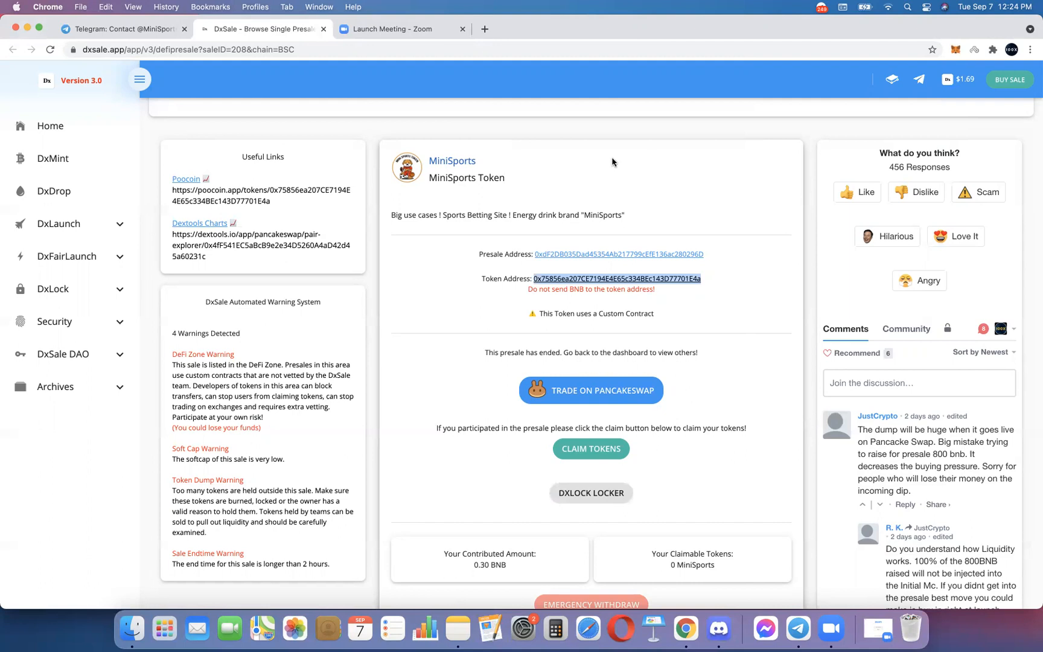
mouse_move(549, 78)
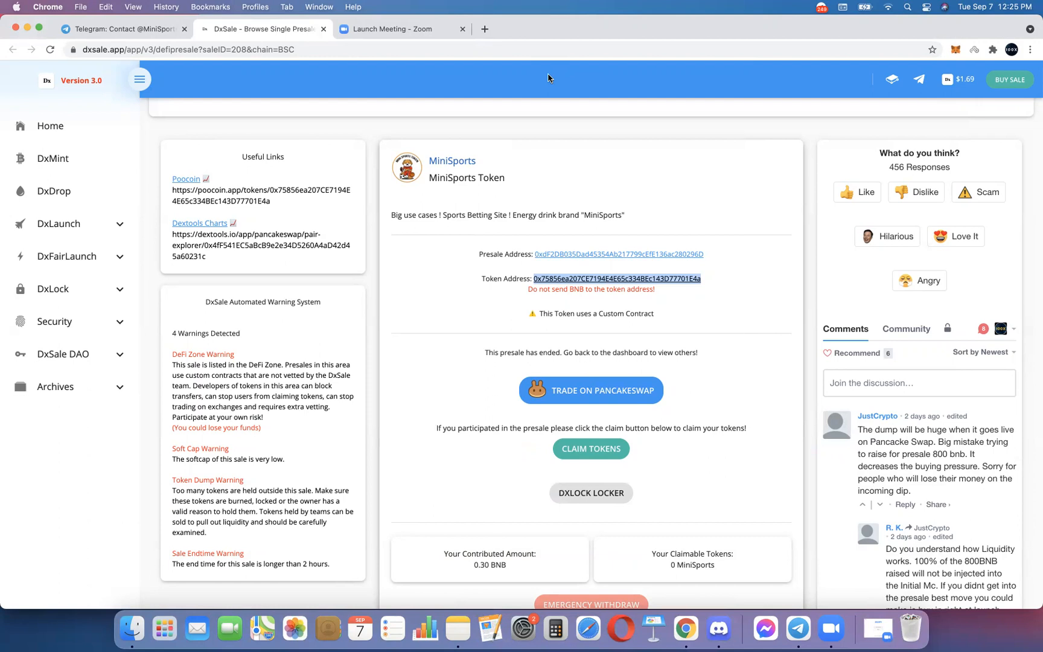
mouse_move(634, 76)
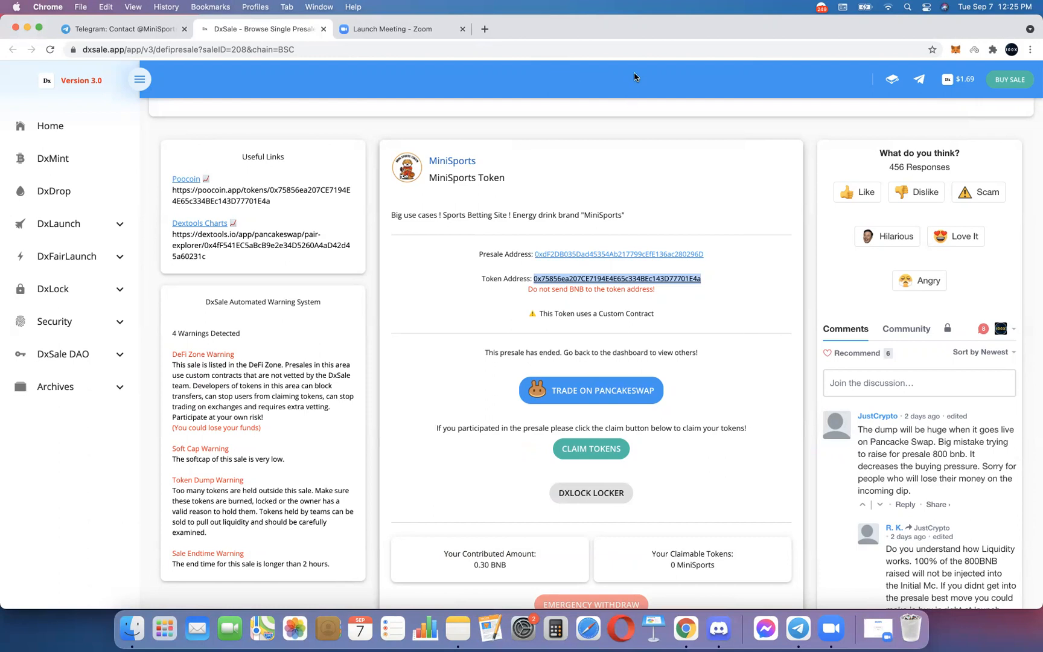